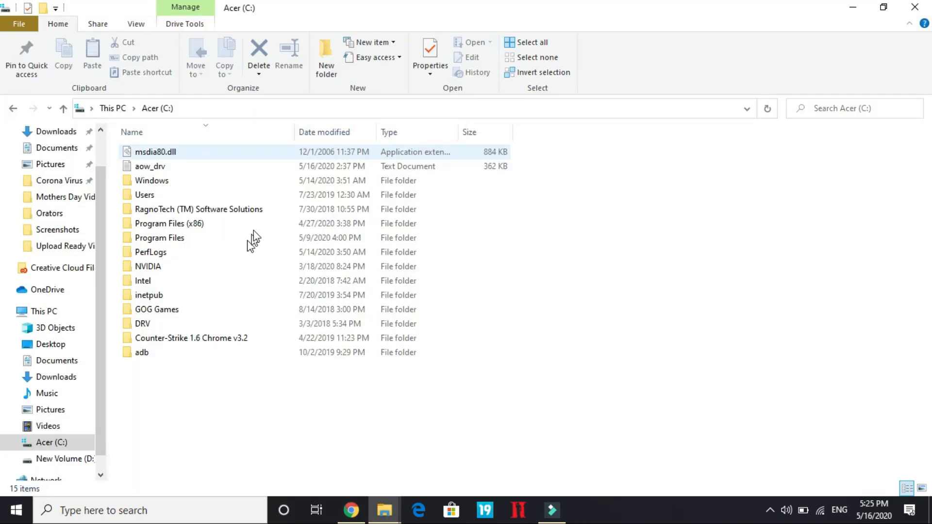
Copy d3d9.dll from C:\Windows\System32
click(178, 210)
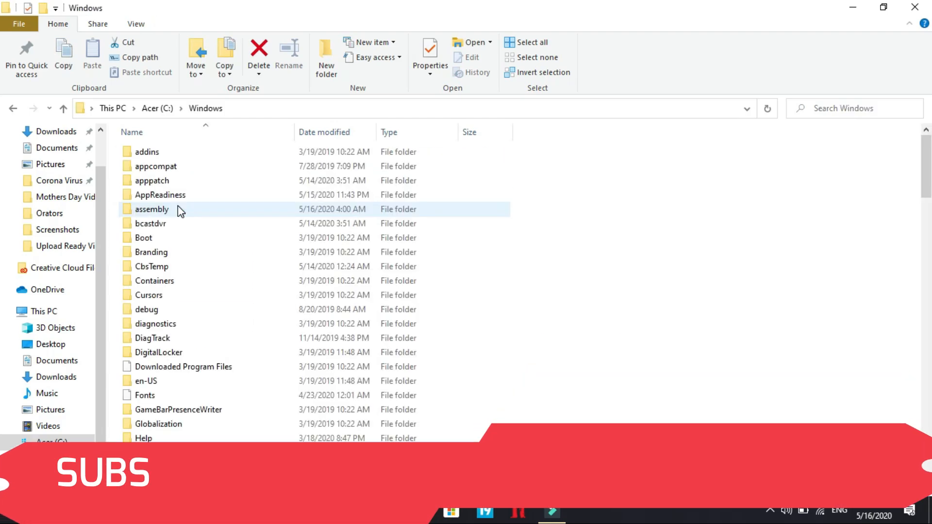
scroll(down, 3)
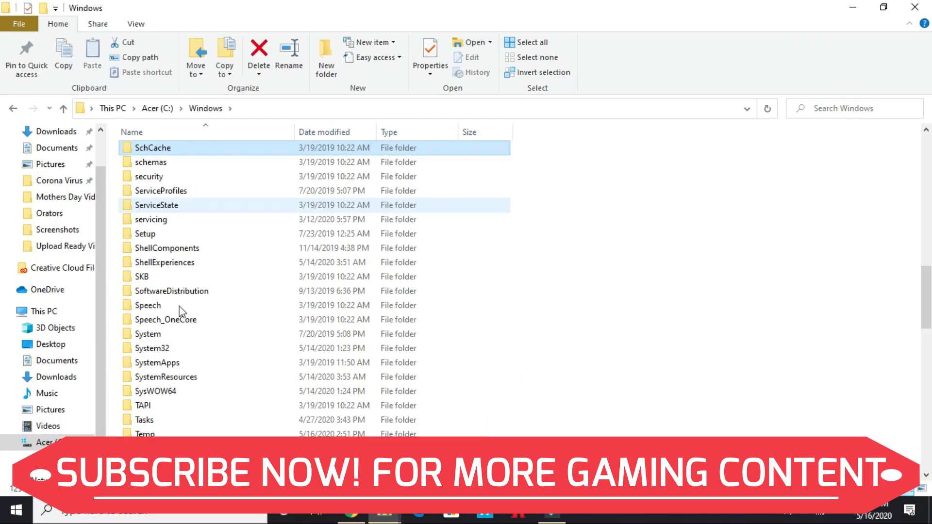
double_click(152, 348)
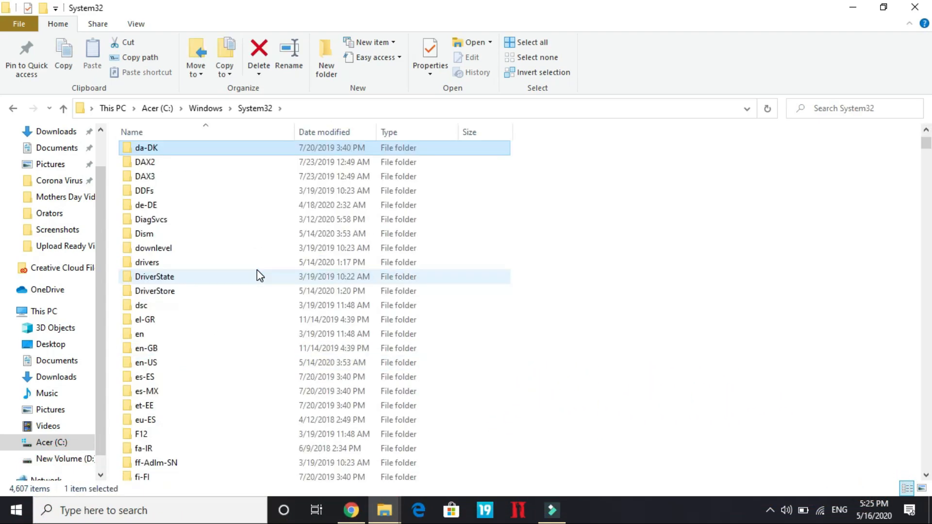
click(154, 249)
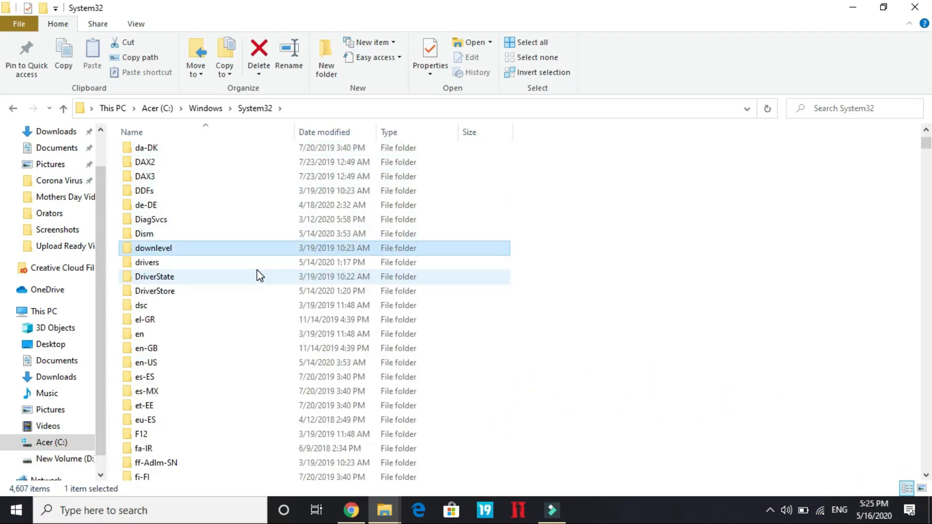
scroll(down, 3)
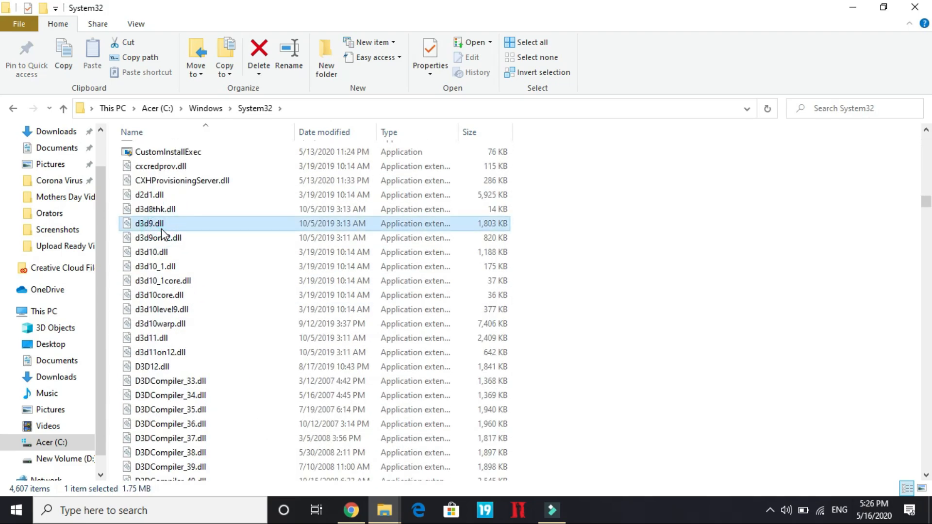
right_click(148, 224)
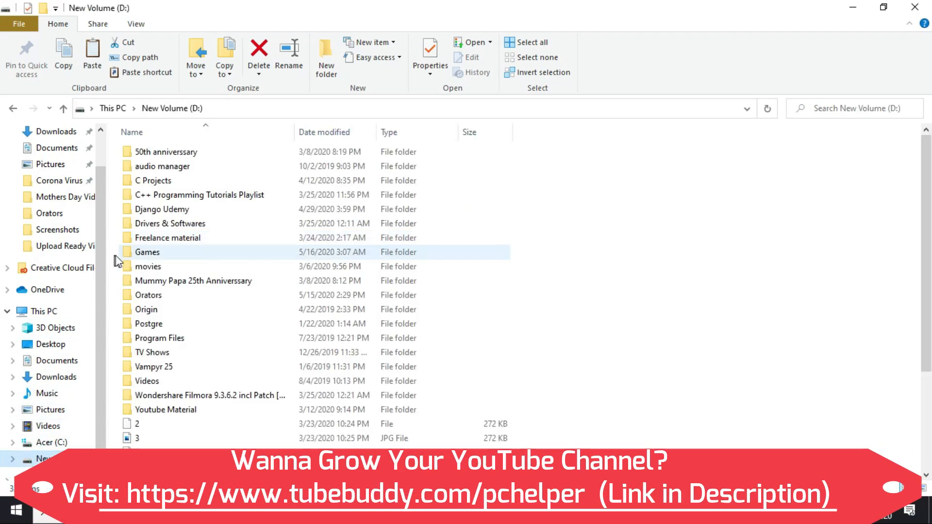
Paste d3d9.dll into D:\Games\GTAV
double_click(148, 253)
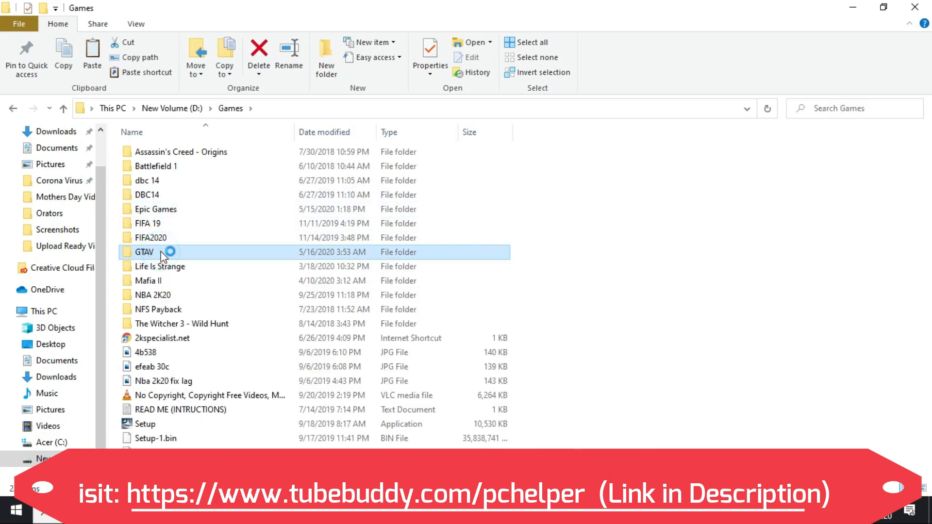
double_click(143, 252)
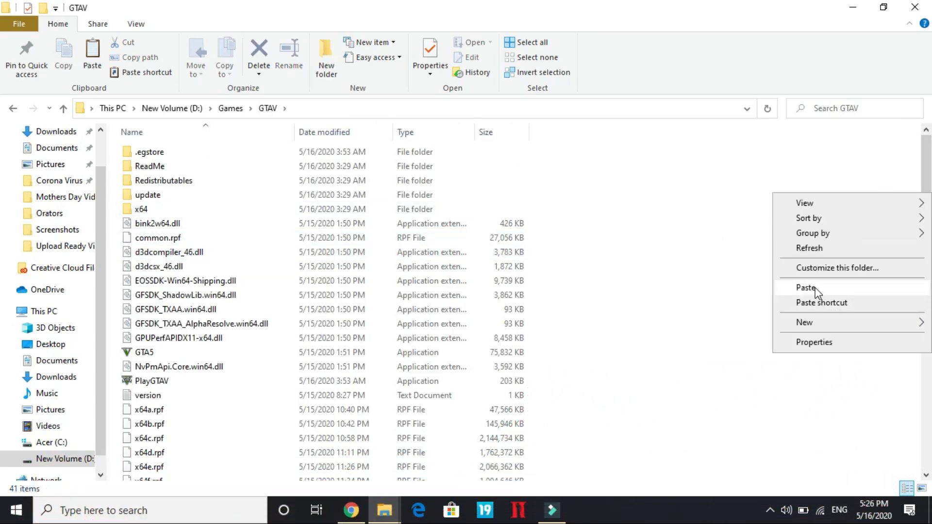
click(804, 288)
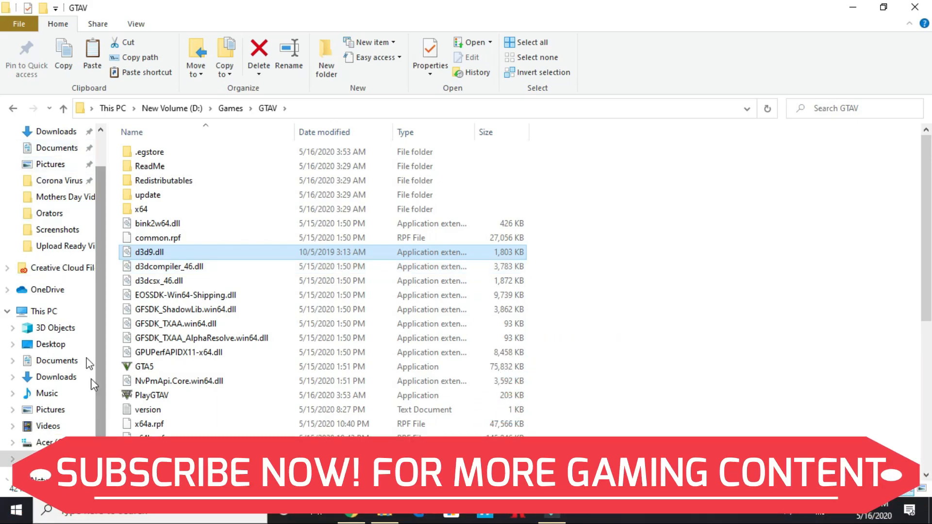
Copy dinput8.dll from System32 into GTAV, replacing the existing file
click(62, 109)
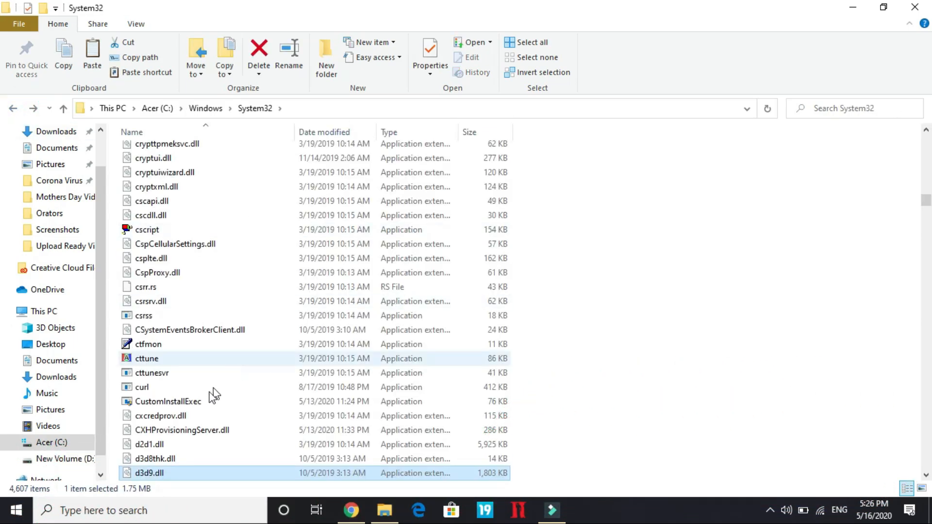
text(d3dx9_30.dll)
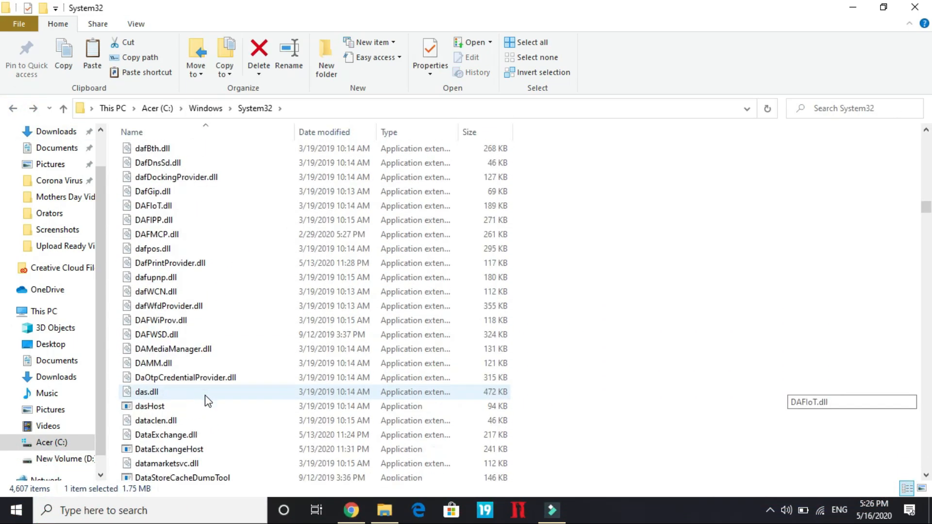
scroll(down, 3)
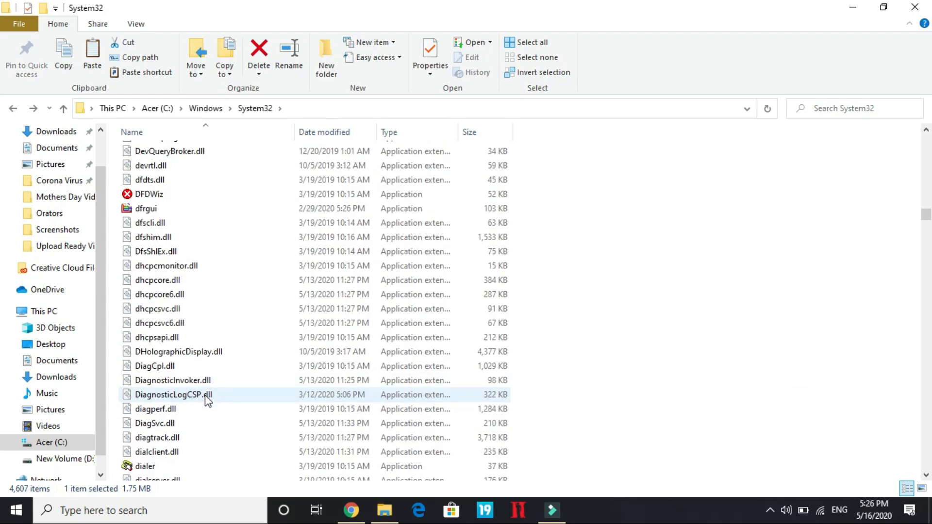
scroll(down, 3)
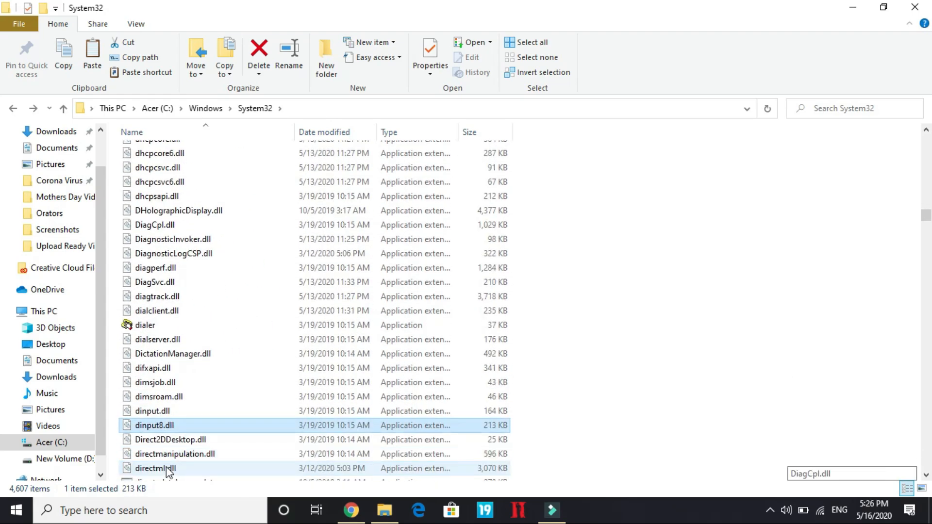
scroll(down, 3)
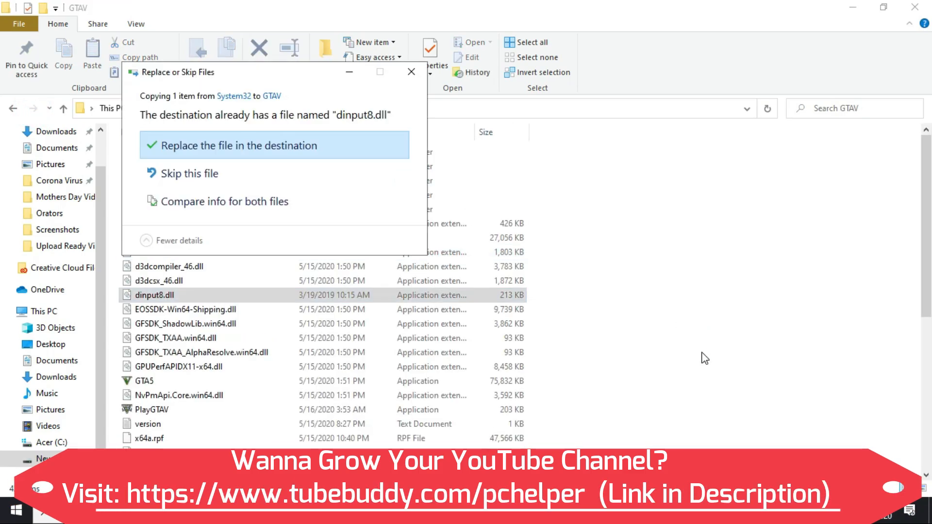
click(240, 146)
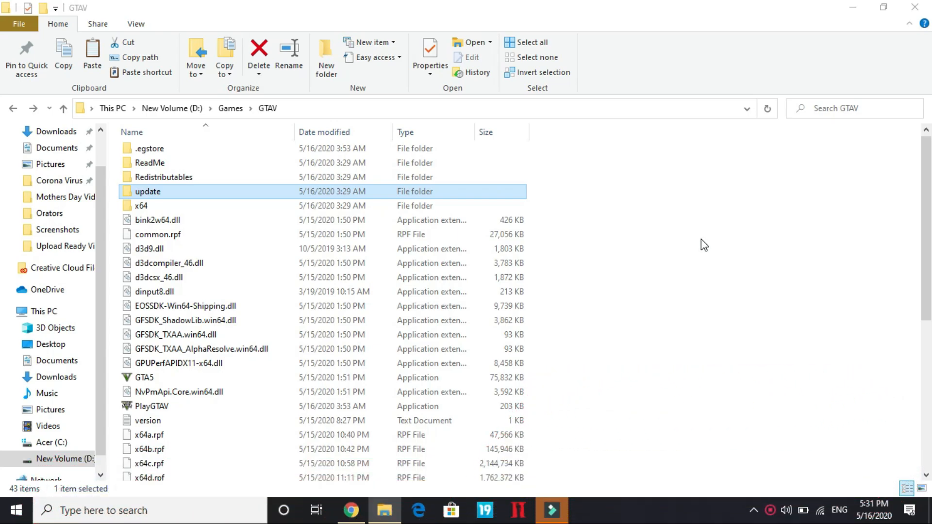
mouse_move(256, 383)
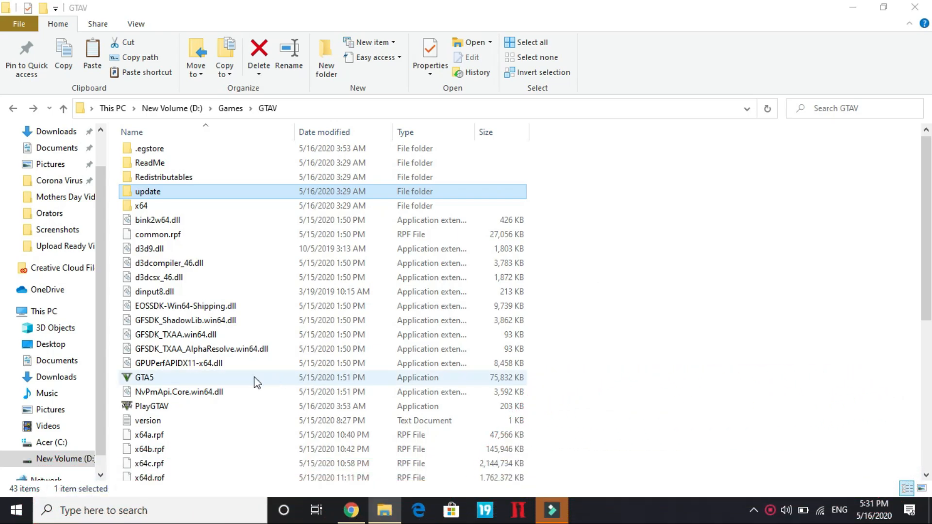
click(148, 378)
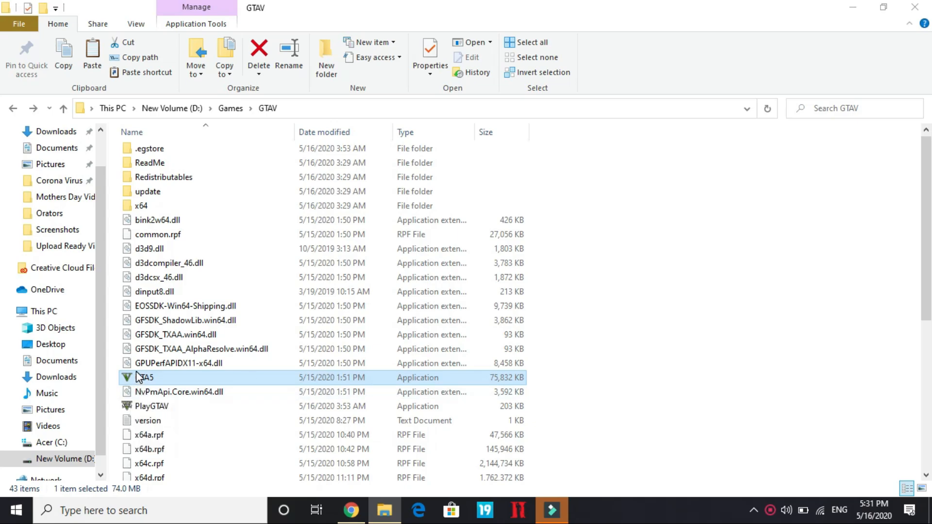
click(150, 406)
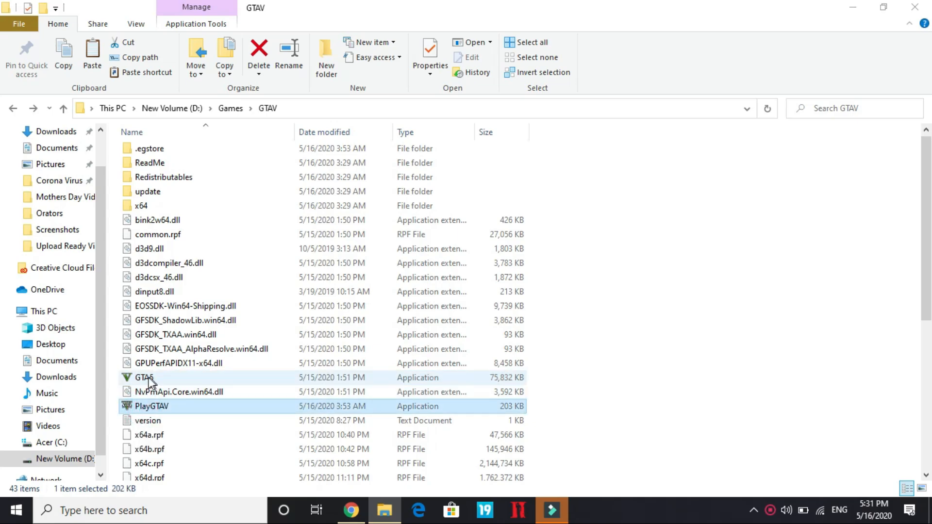
click(146, 378)
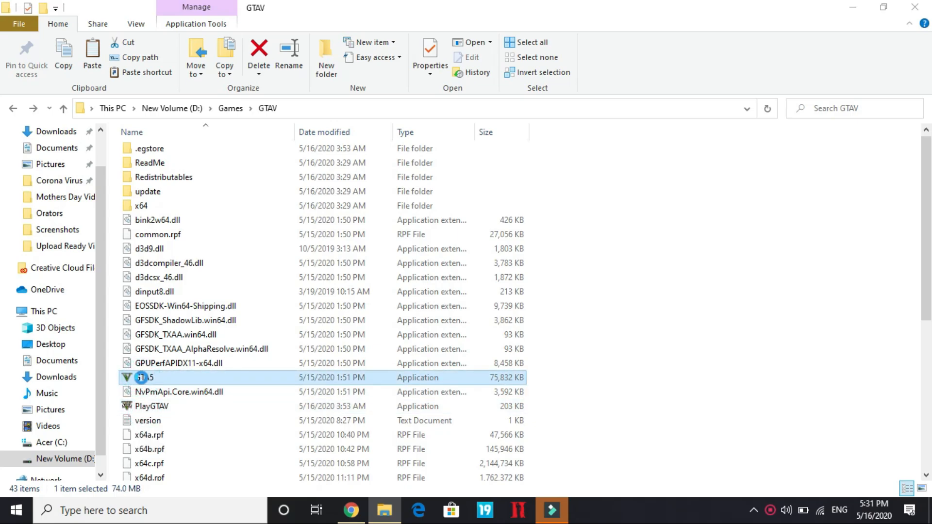
right_click(143, 377)
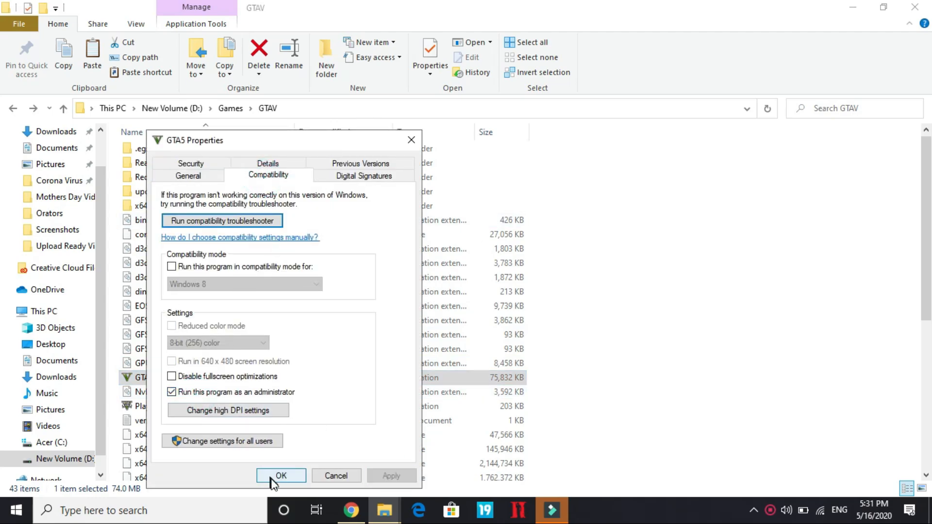
click(281, 476)
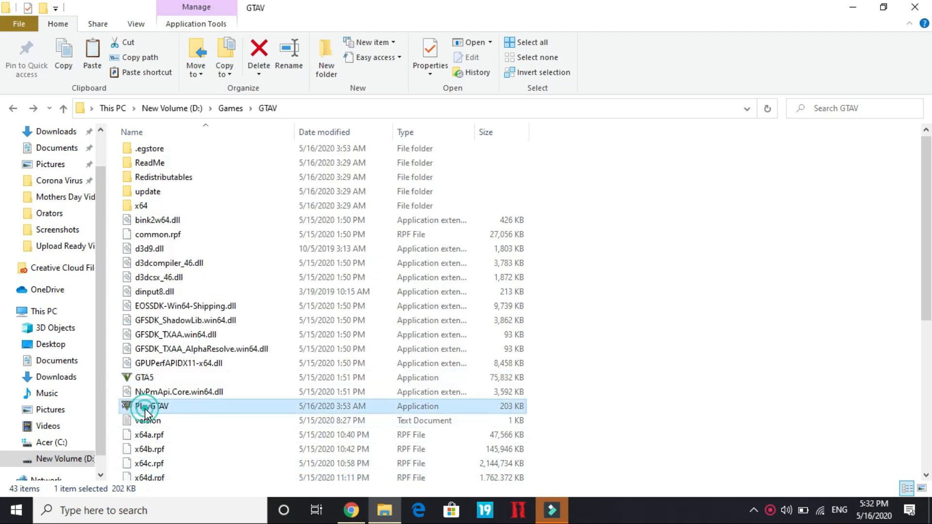
right_click(148, 406)
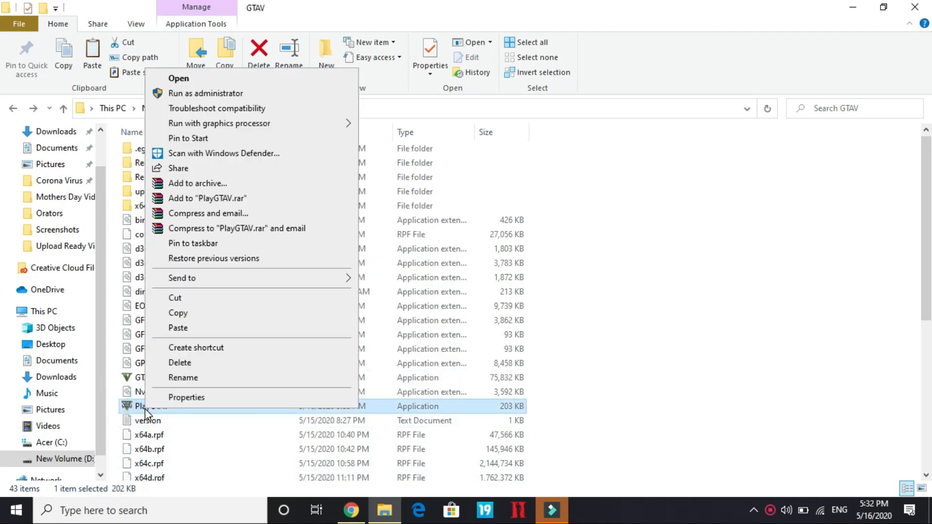
mouse_move(136, 445)
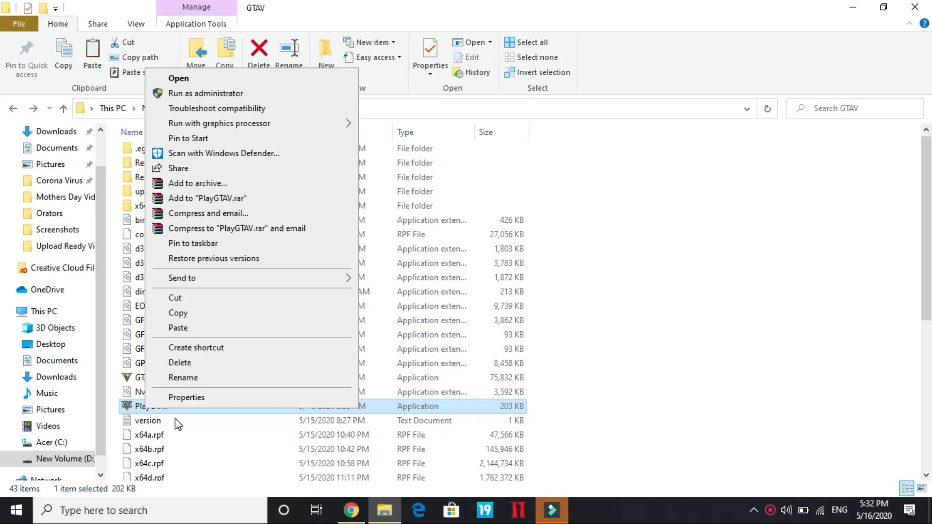
mouse_move(132, 415)
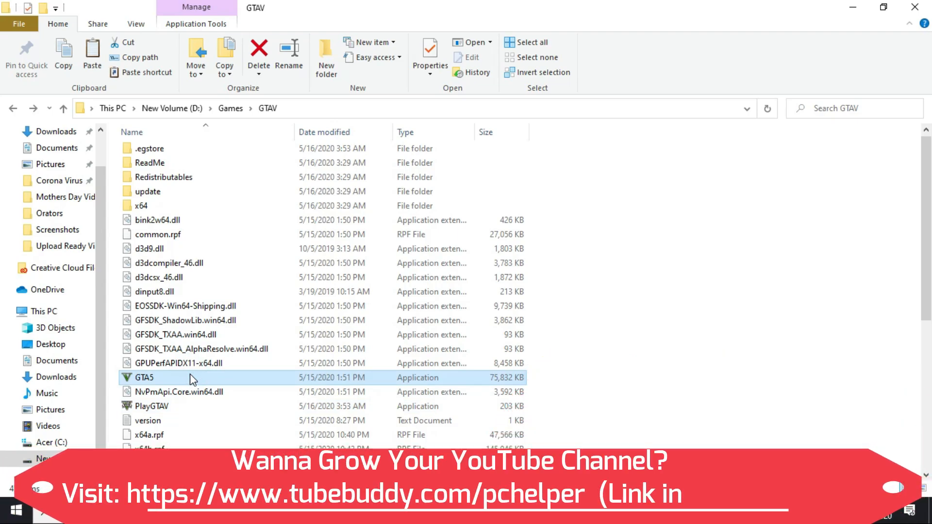
Create a shortcut to GTA5.exe in the GTAV folder and bring up its properties
right_click(146, 377)
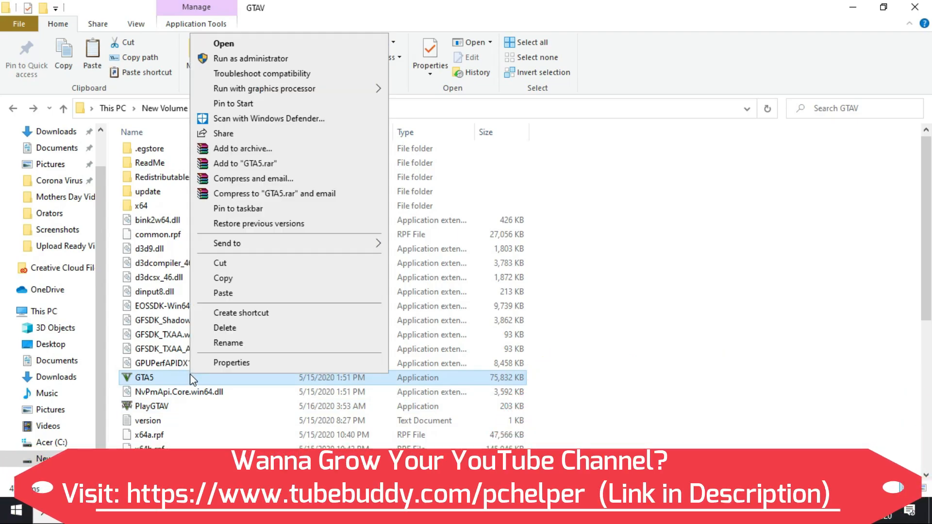
mouse_move(214, 298)
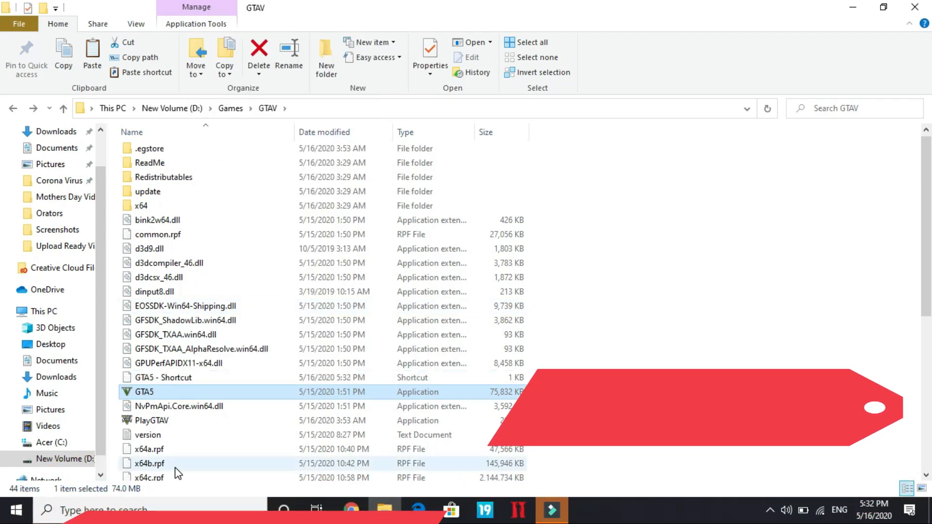
click(163, 378)
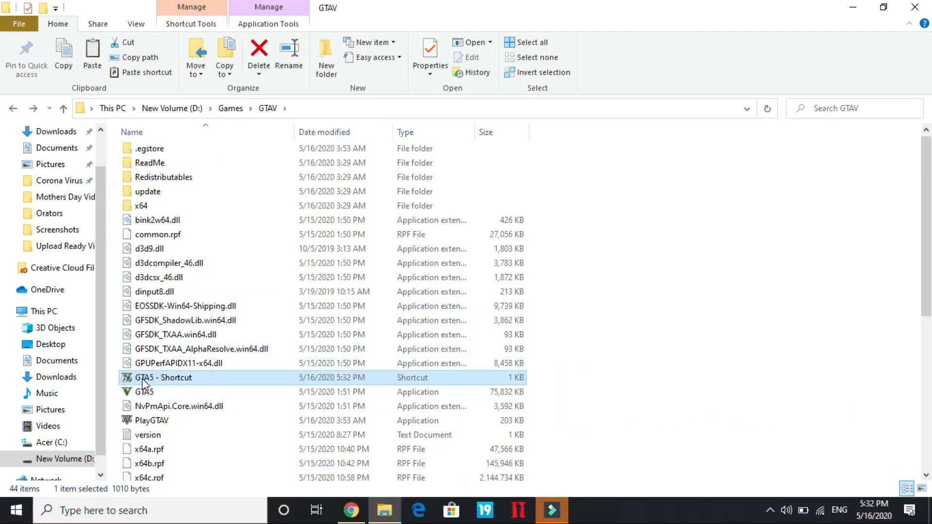
right_click(147, 378)
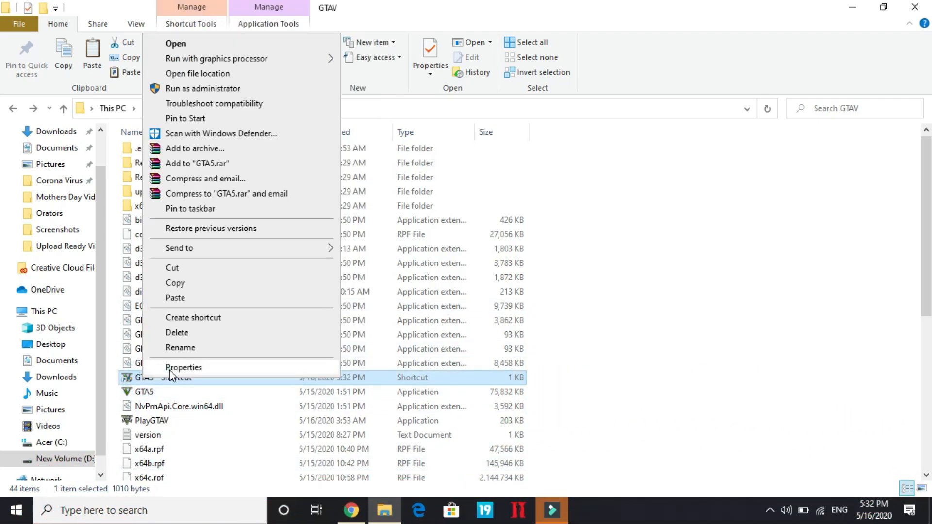
click(183, 367)
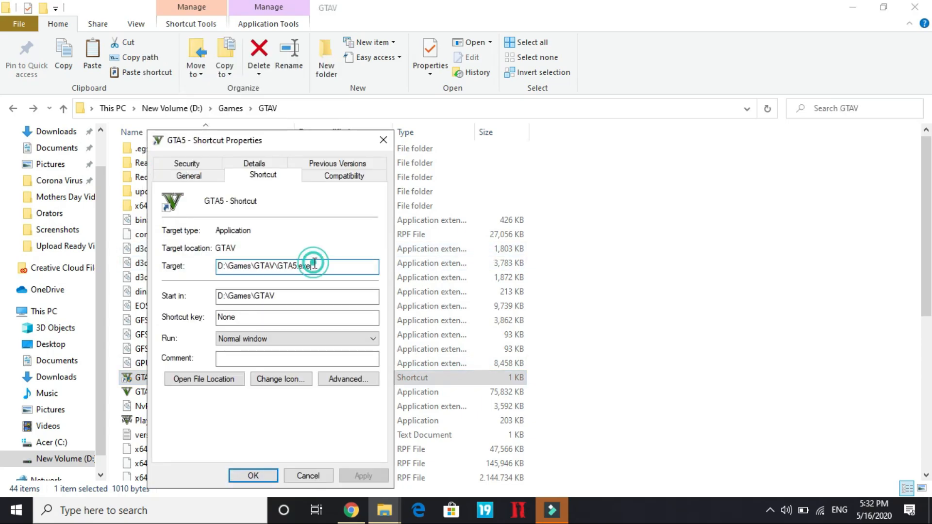
Set the GTA5 shortcut target to D:\Games\GTAV\GTA5.exe -verify and save it
text(-0)
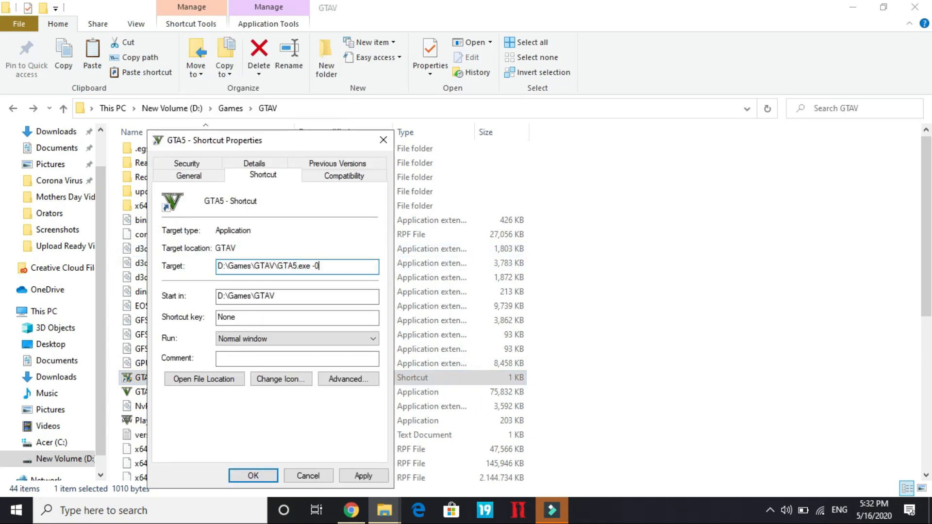
text(verify)
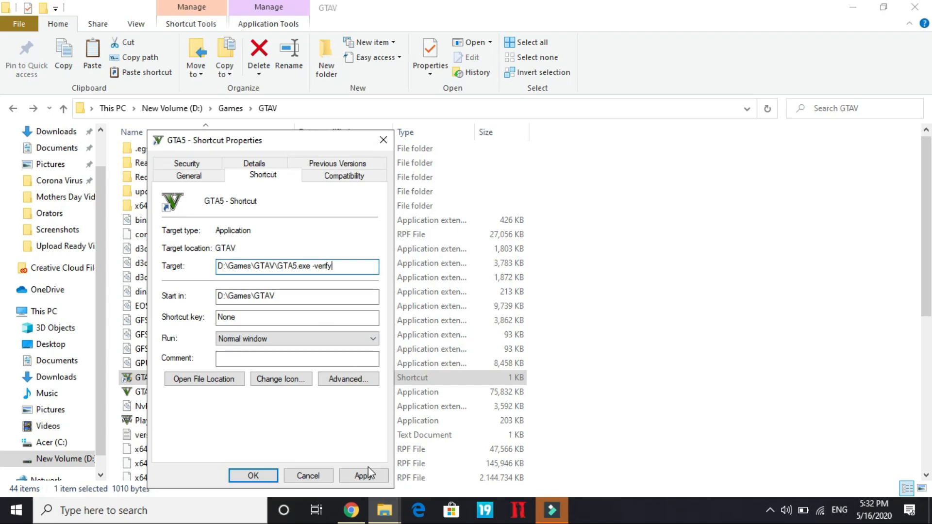
click(365, 476)
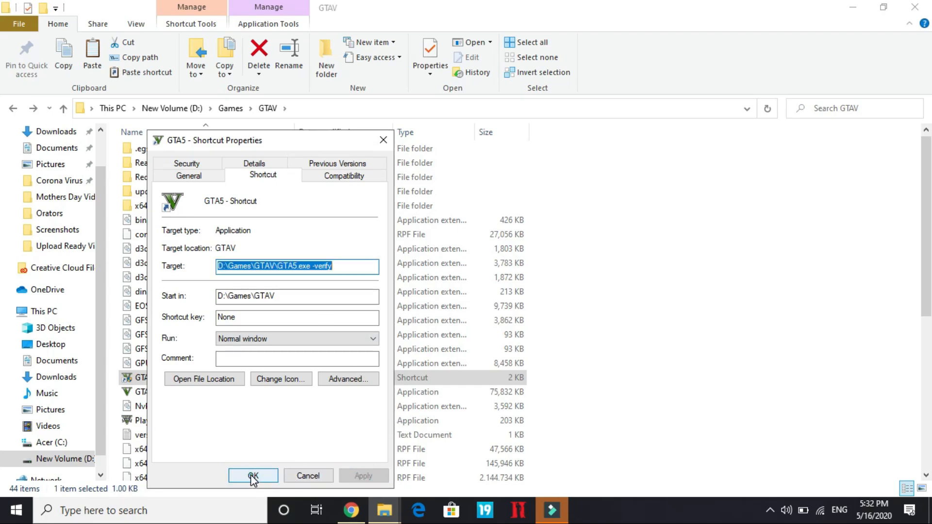
click(253, 476)
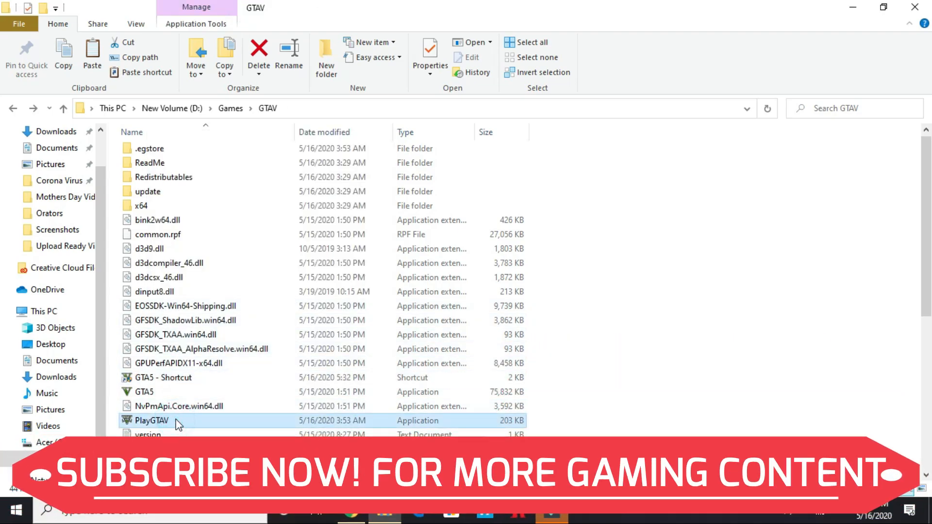
Create a PlayGTAV shortcut with target D:\Games\GTAV\PlayGTAV.exe -verify and save it
right_click(150, 420)
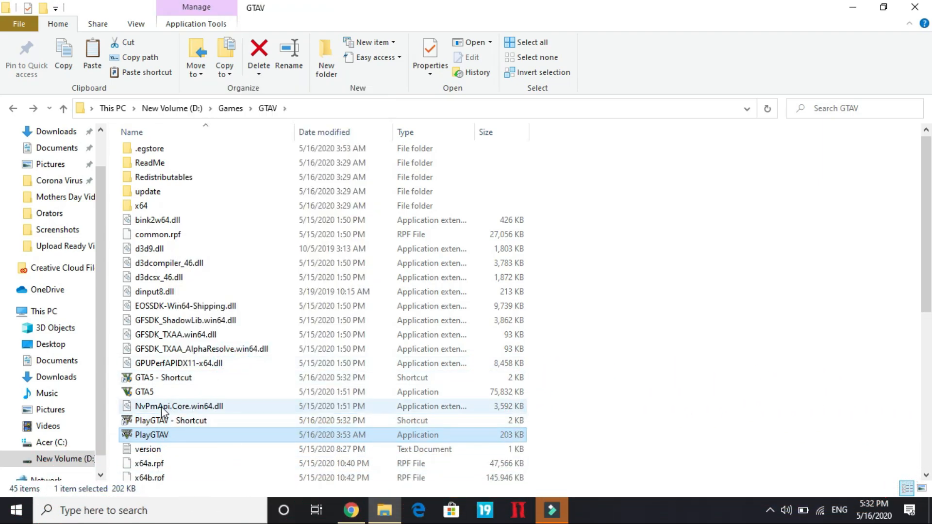
right_click(151, 435)
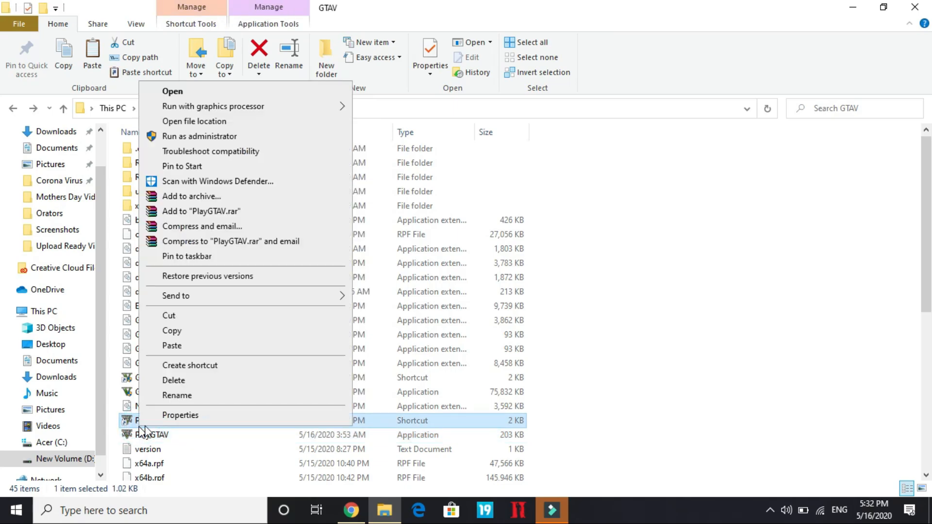
click(181, 416)
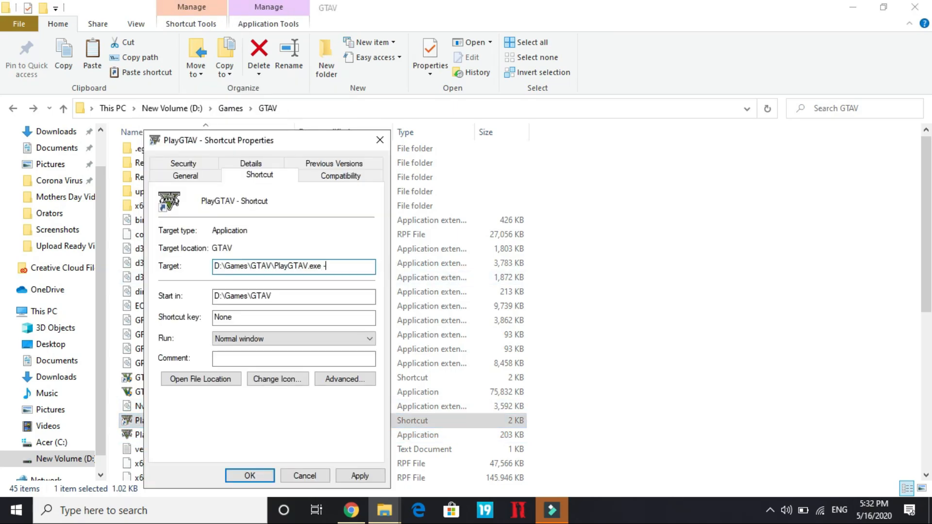
text(verif)
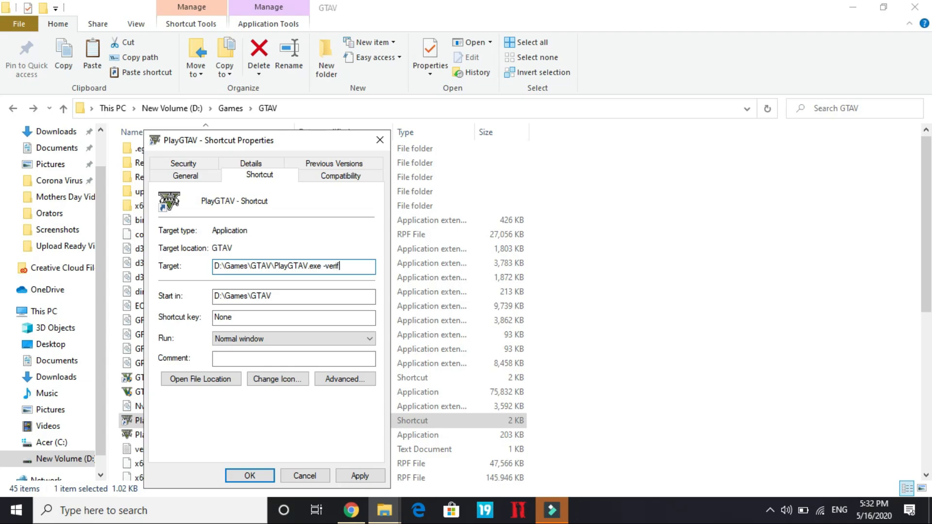
click(361, 475)
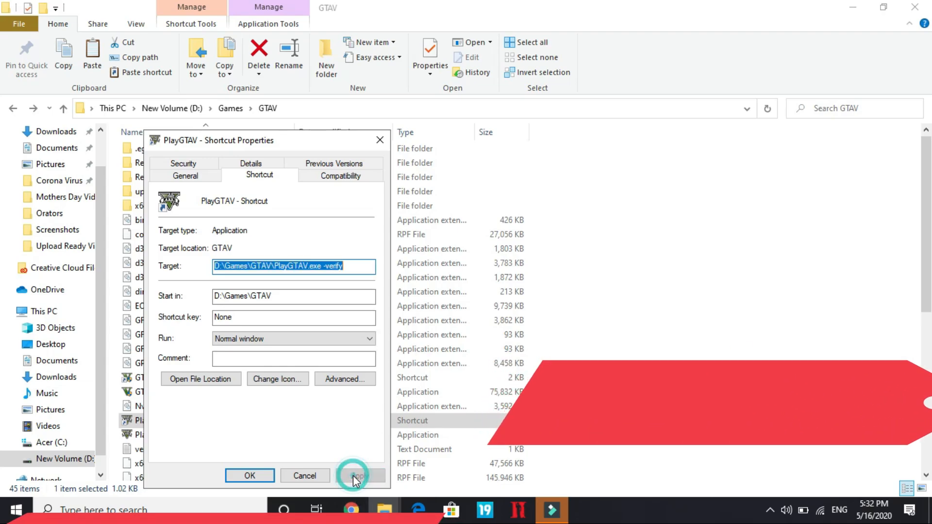
click(361, 475)
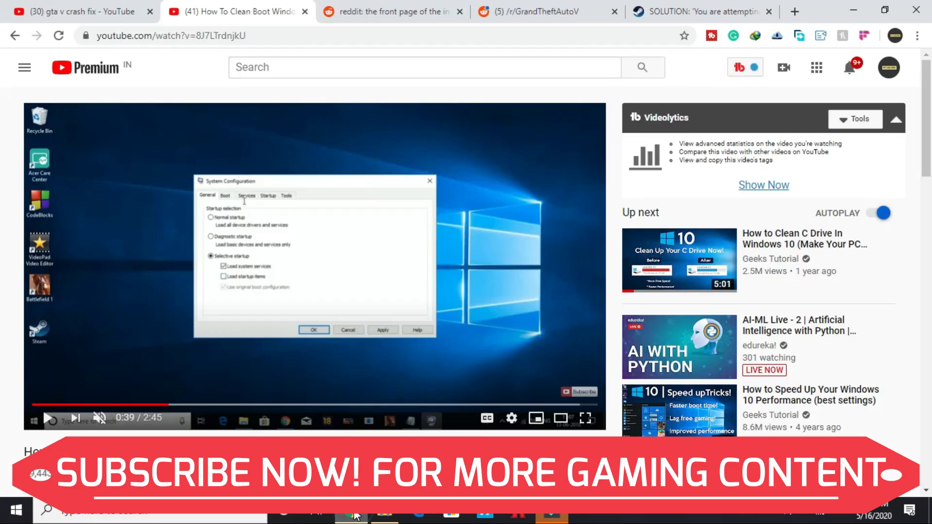
Switch via the reddit tab to the Steam community GTA V solution discussion
click(393, 10)
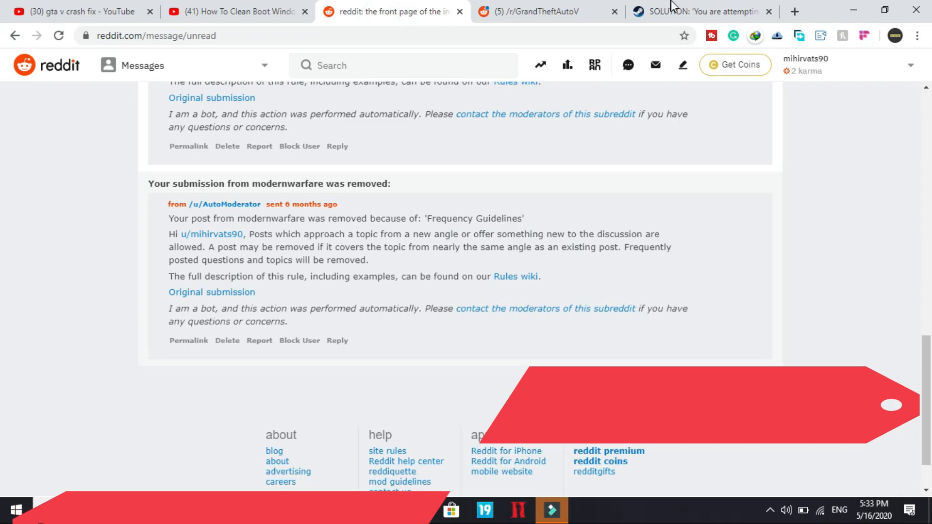
click(696, 10)
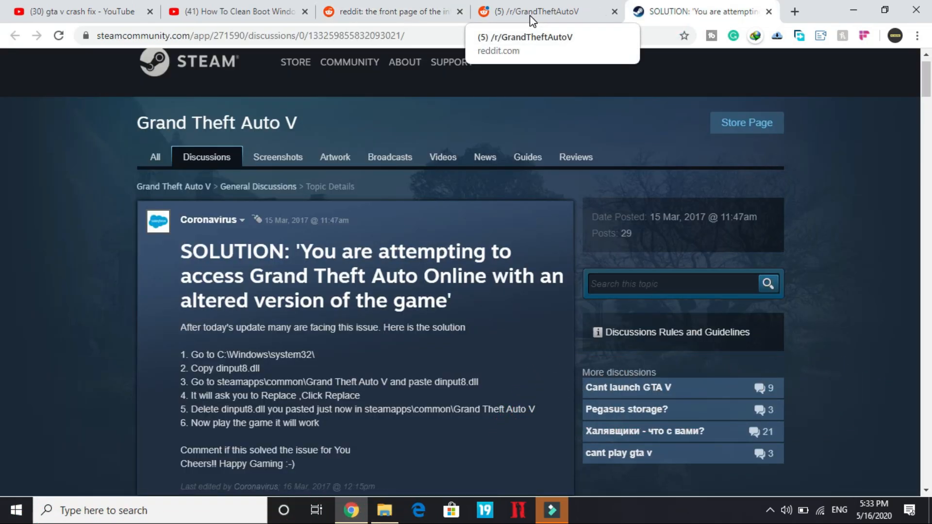